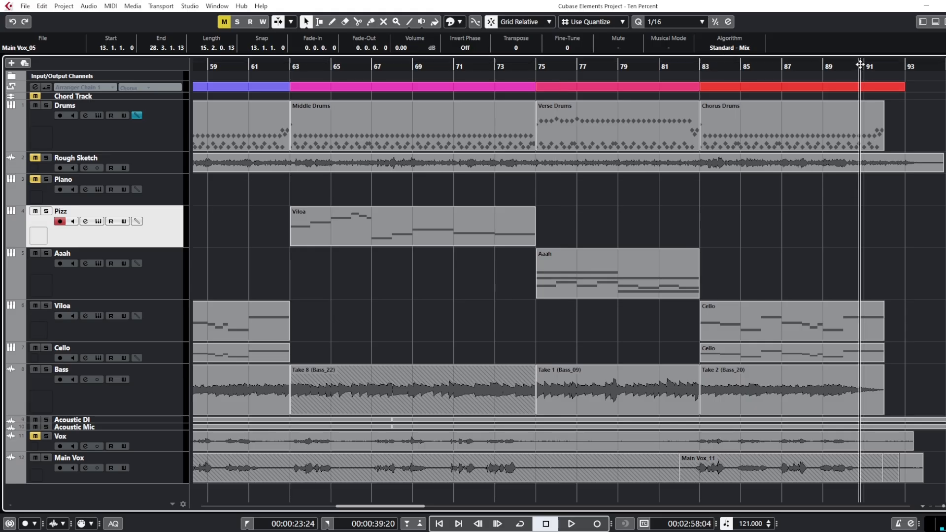
- Start playback of the drums, strings, bass and vocals arrangement from around bar 89
click(573, 525)
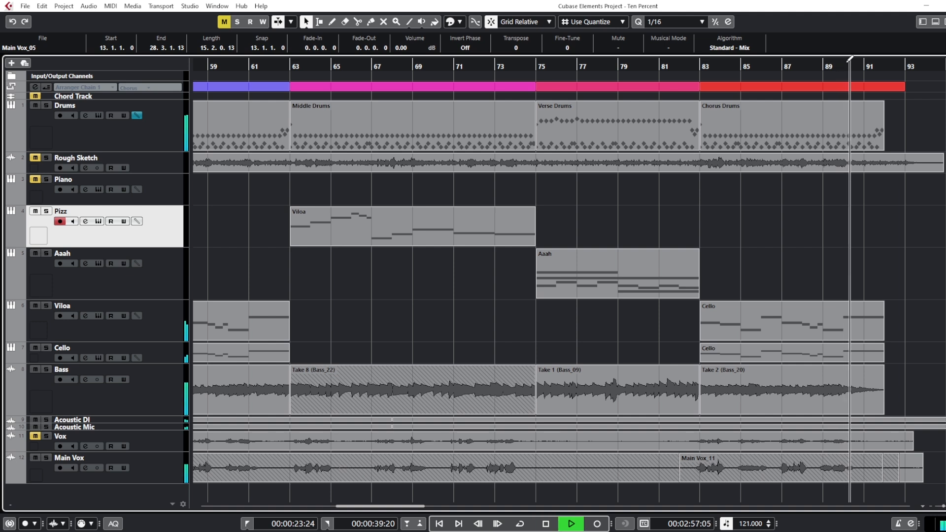